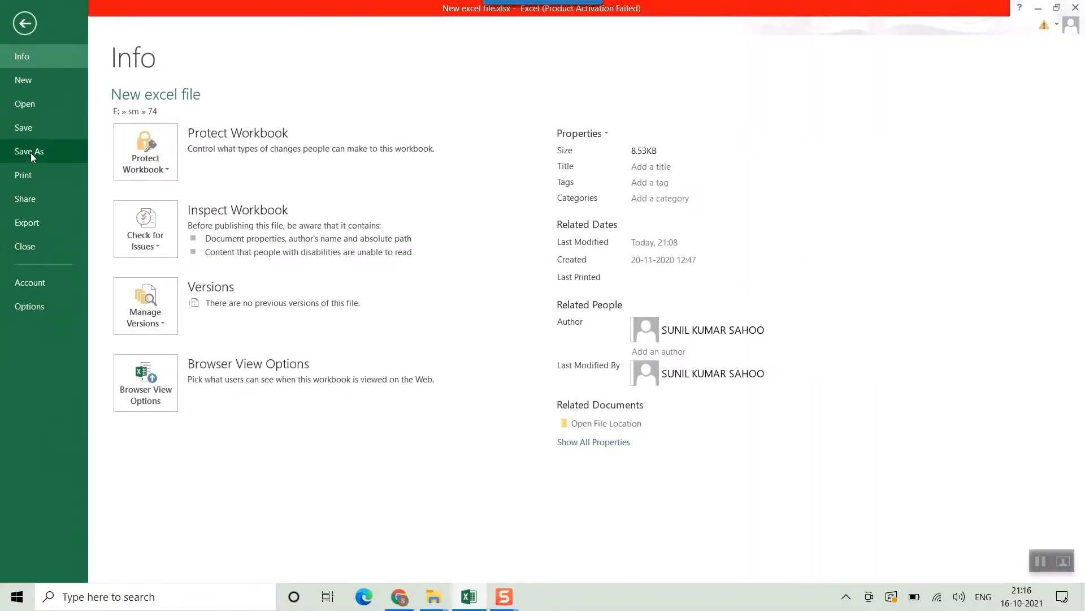
- In Save As to this computer, look at choosing PDF as the file type
{"action": "left_click", "coordinate": [29, 150]}
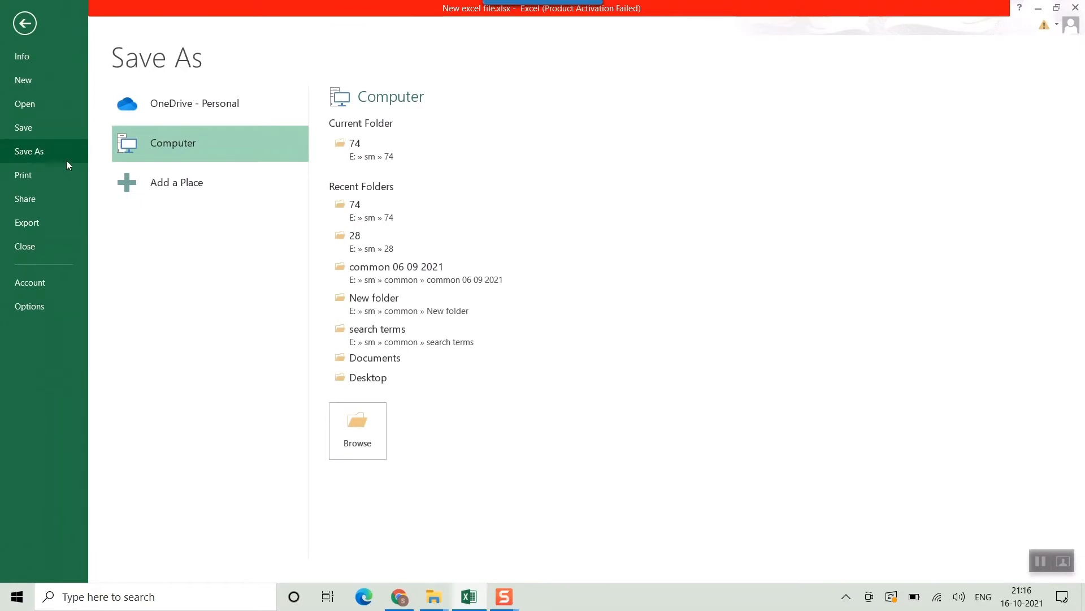
{"action": "left_click", "coordinate": [357, 426]}
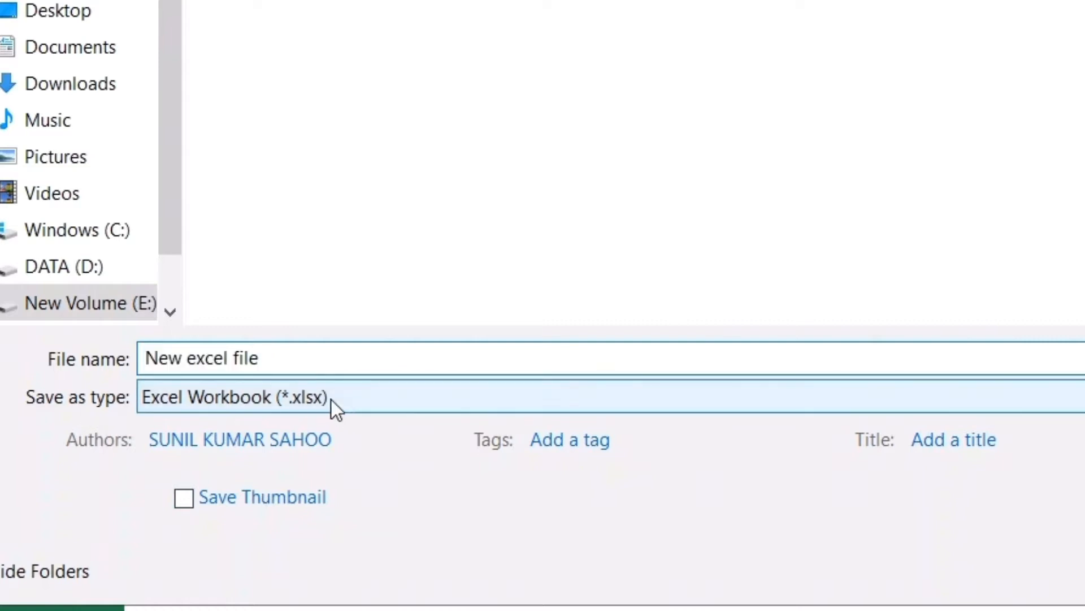
{"action": "left_click", "coordinate": [235, 397]}
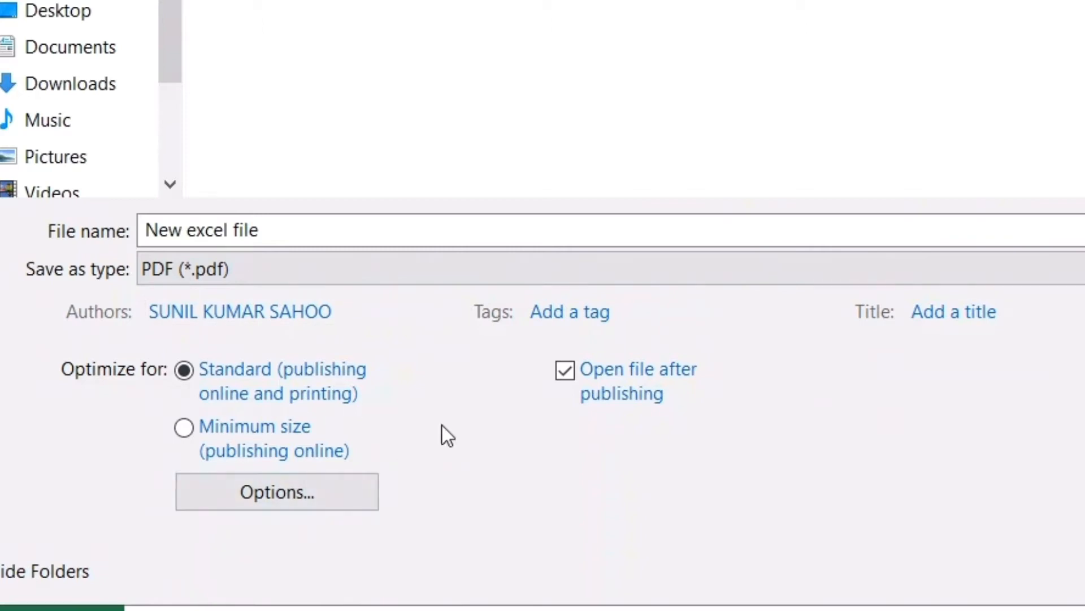
{"action": "mouse_move", "coordinate": [421, 483]}
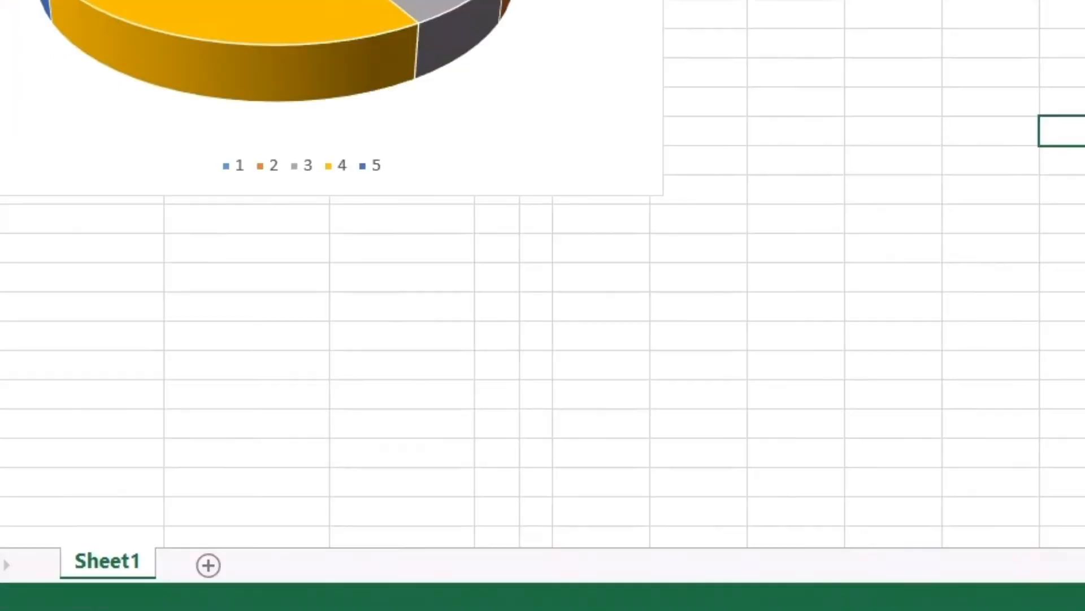
- Go through File > Export to reach the Create PDF/XPS publish dialog
{"action": "left_click", "coordinate": [27, 8]}
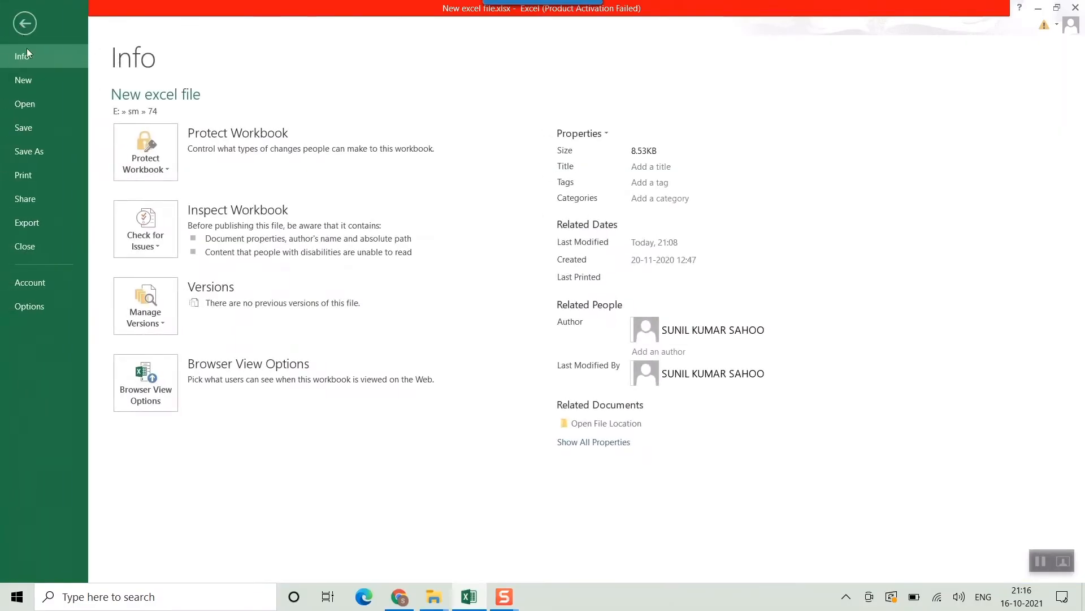
{"action": "left_click", "coordinate": [26, 222]}
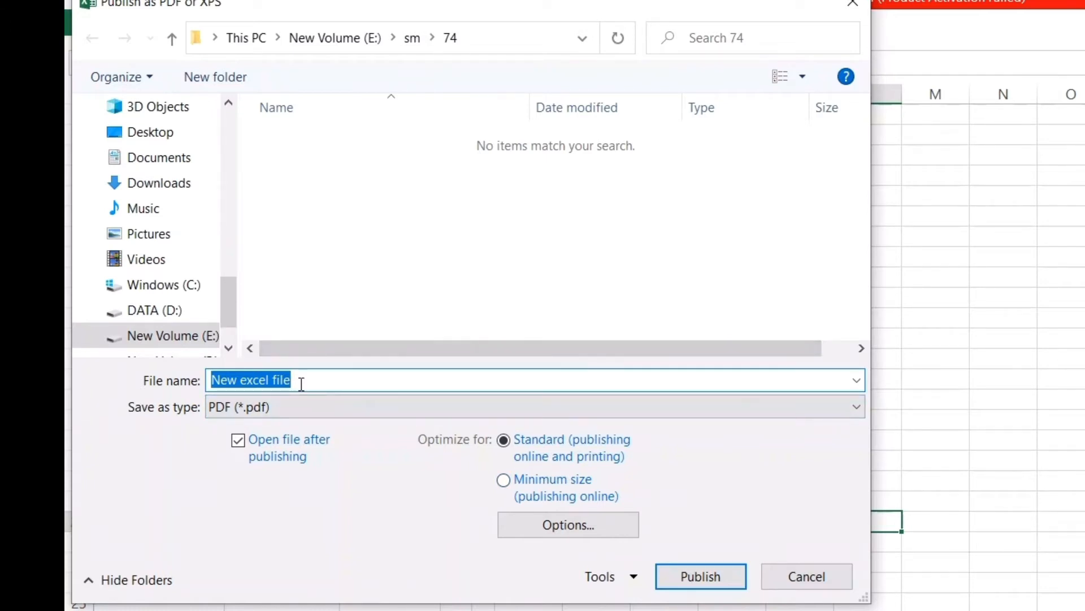
- Name the PDF 'test1' and keep 'Open file after publishing' checked
{"action": "type", "text": "test1"}
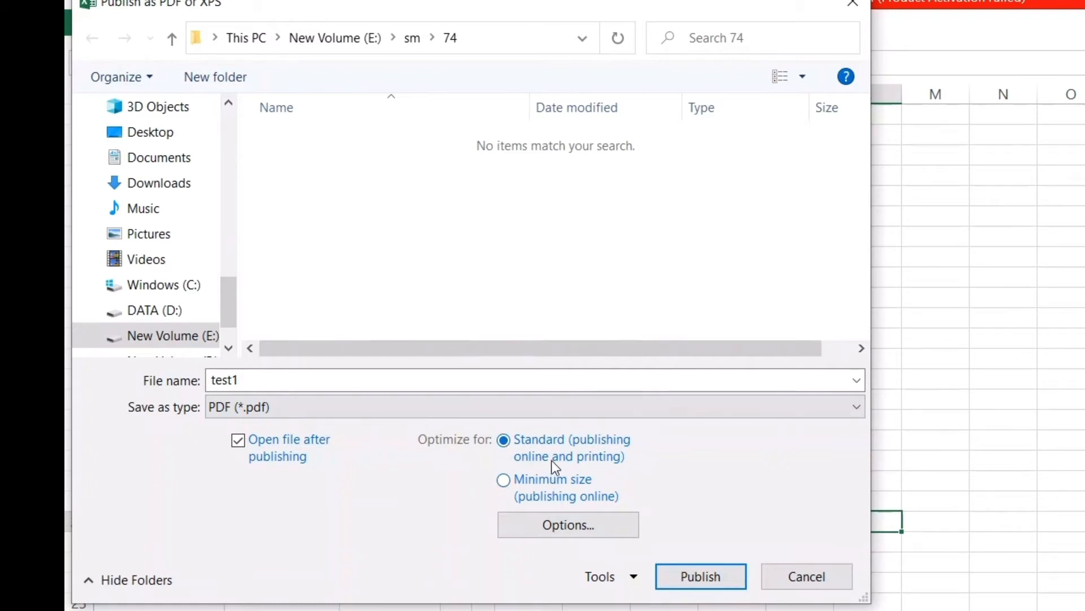
{"action": "mouse_move", "coordinate": [536, 469]}
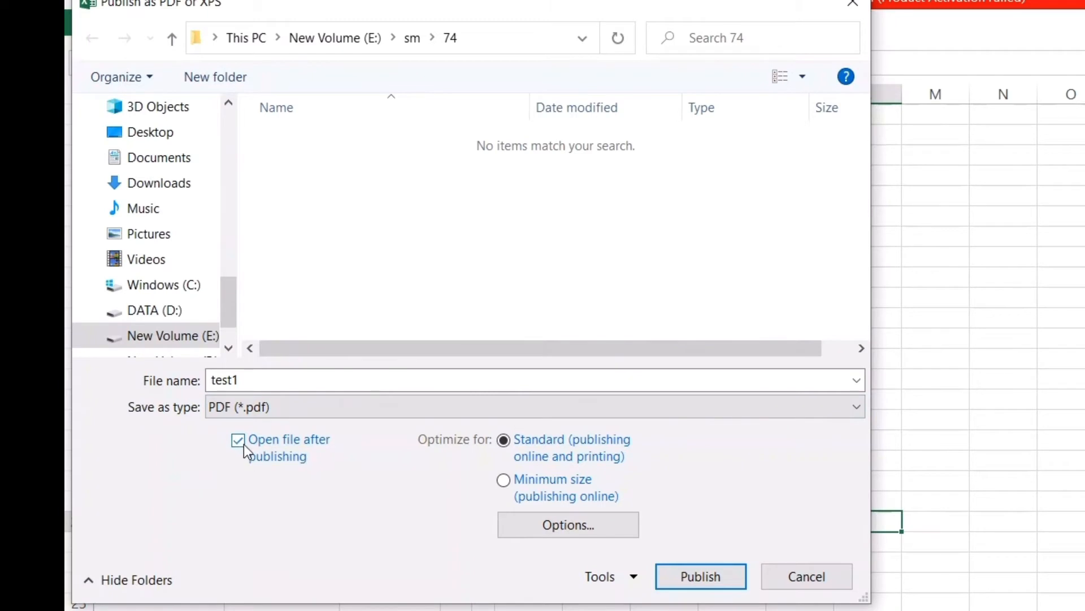
{"action": "left_click", "coordinate": [238, 440]}
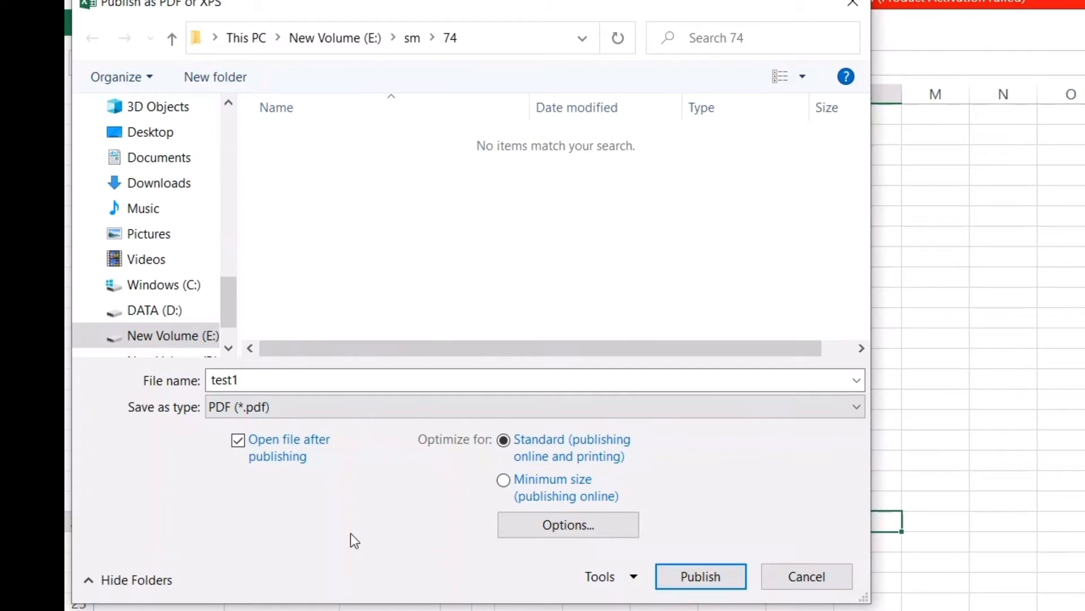
{"action": "mouse_move", "coordinate": [337, 554]}
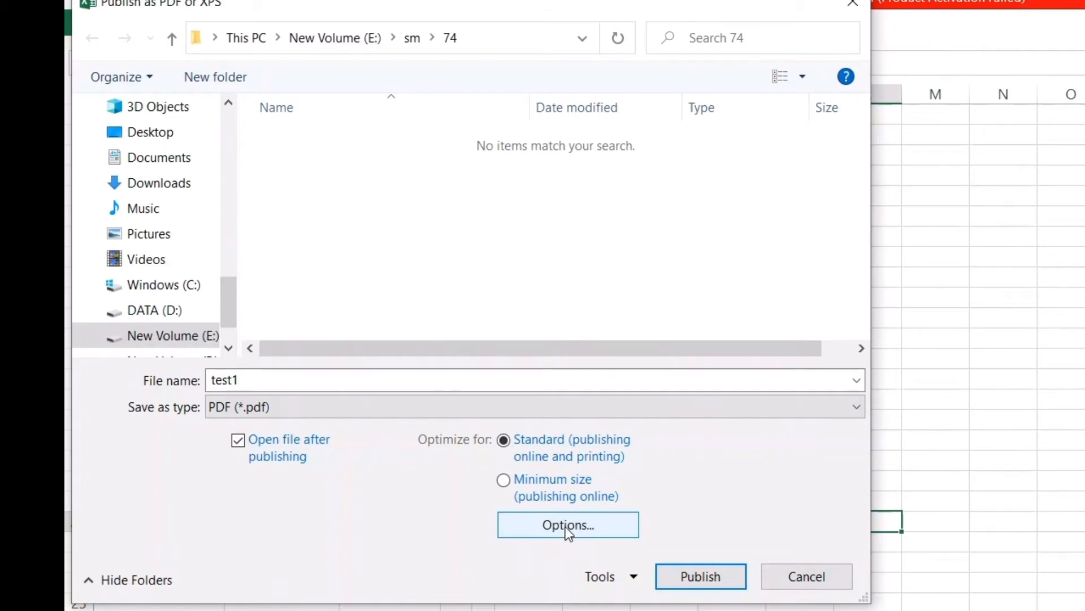
- In Options, try a page range, then confirm all pages of the active sheet
{"action": "left_click", "coordinate": [568, 525]}
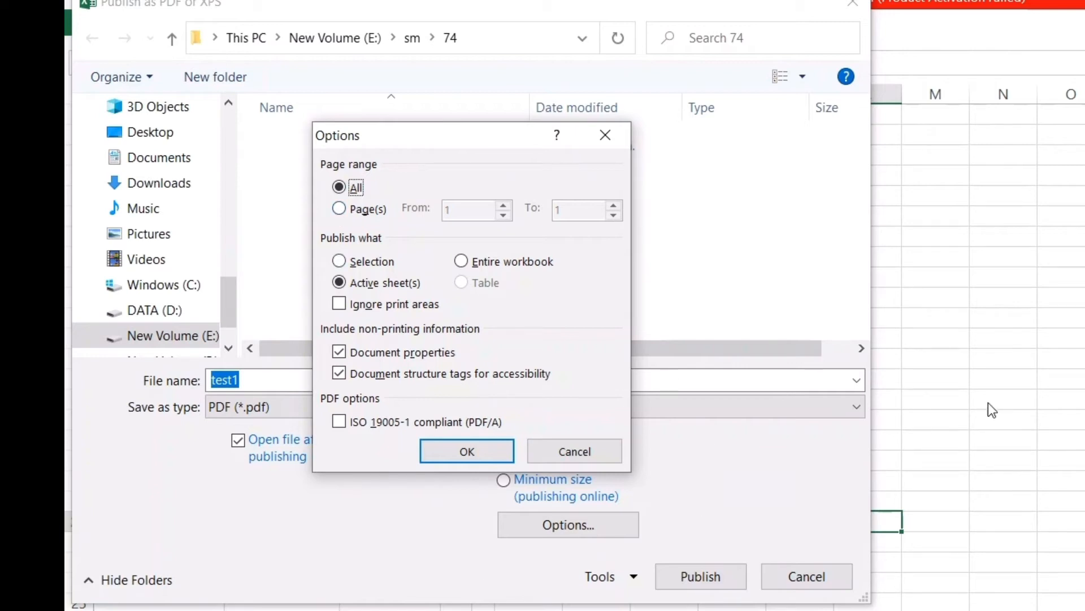
{"action": "mouse_move", "coordinate": [728, 369]}
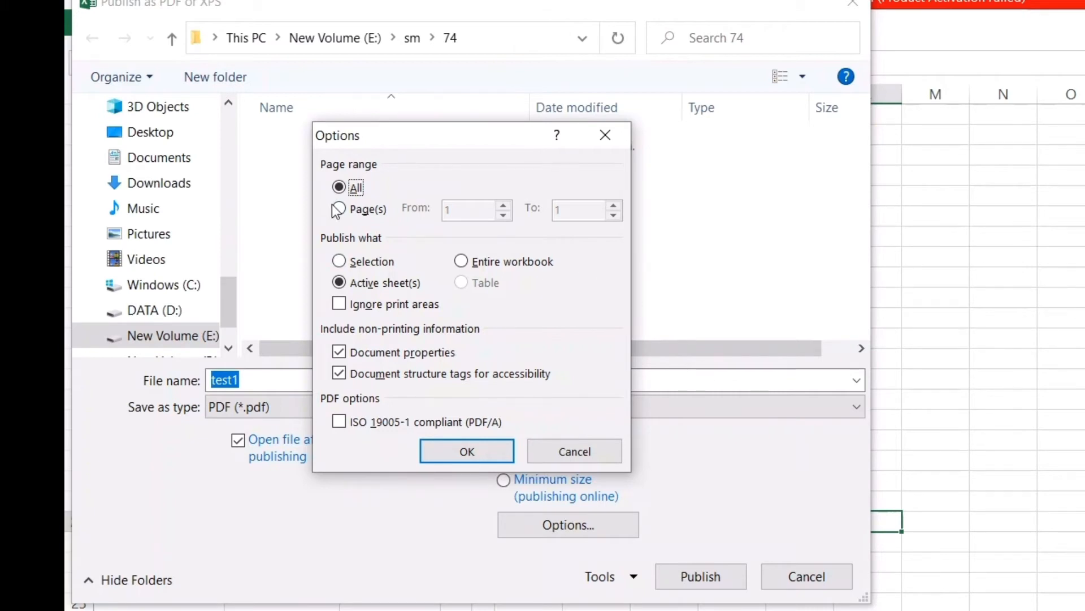
{"action": "left_click", "coordinate": [339, 209]}
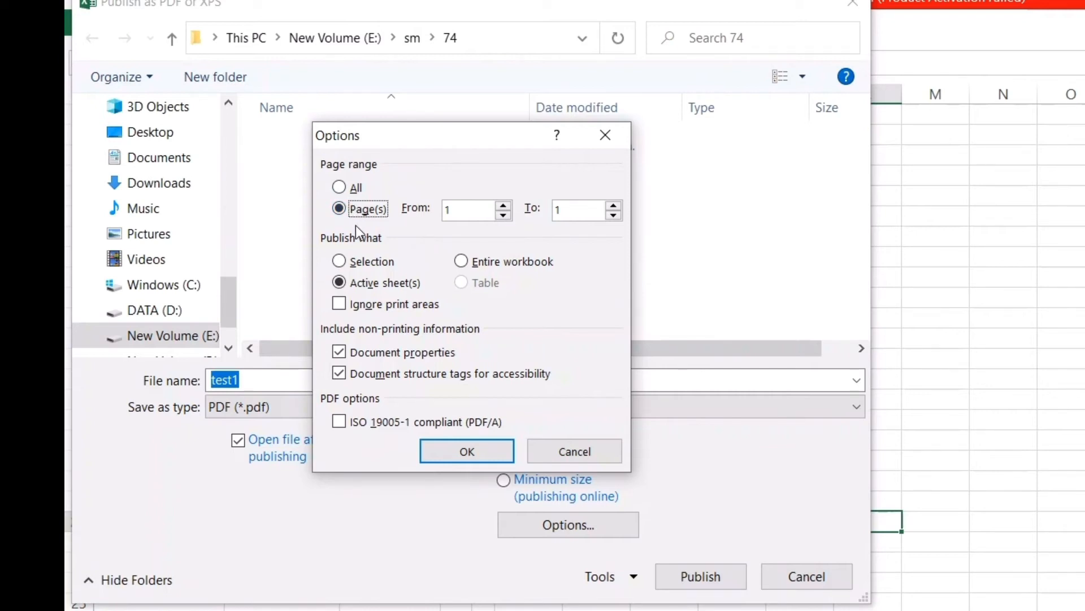
{"action": "mouse_move", "coordinate": [353, 253]}
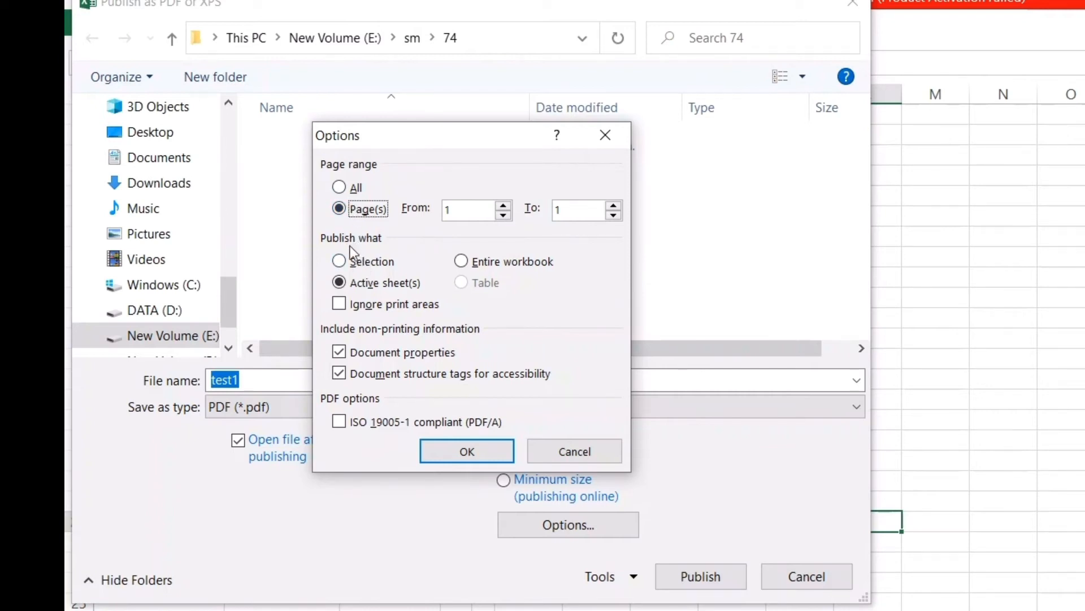
{"action": "mouse_move", "coordinate": [393, 246]}
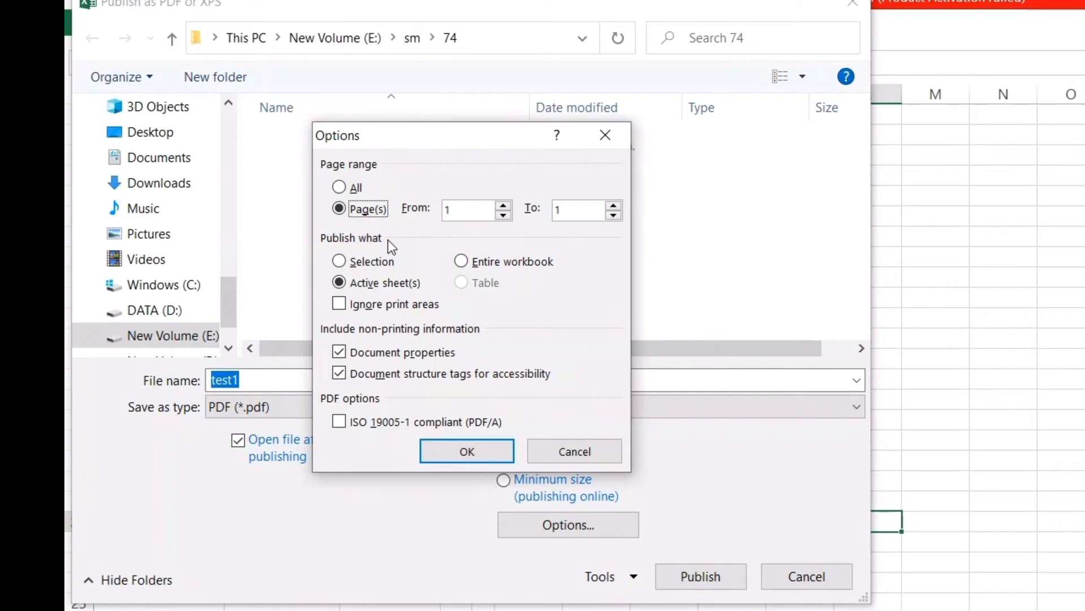
{"action": "mouse_move", "coordinate": [460, 261]}
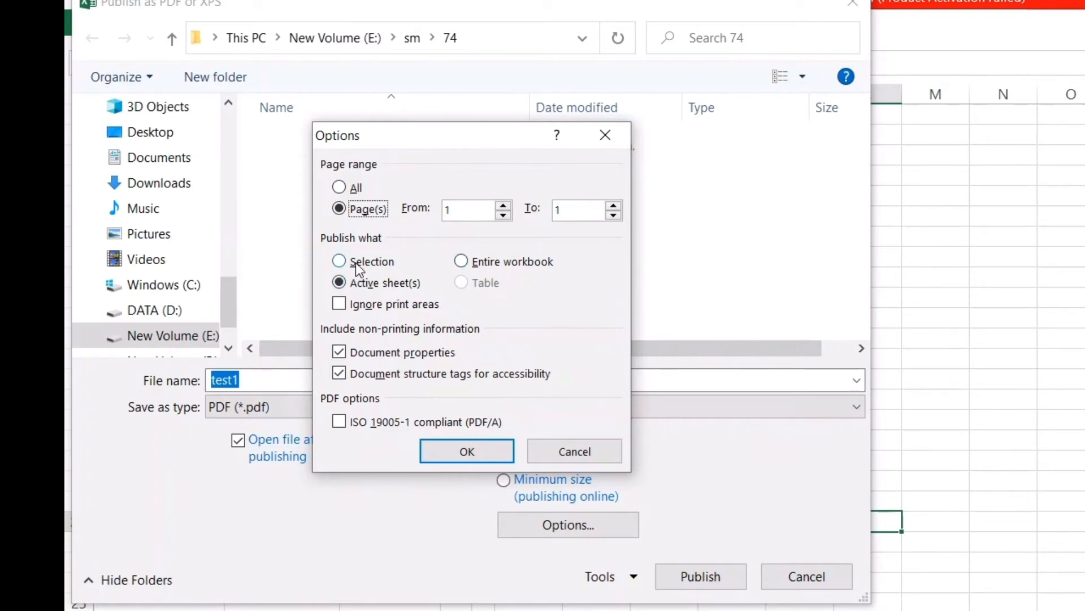
{"action": "mouse_move", "coordinate": [528, 267]}
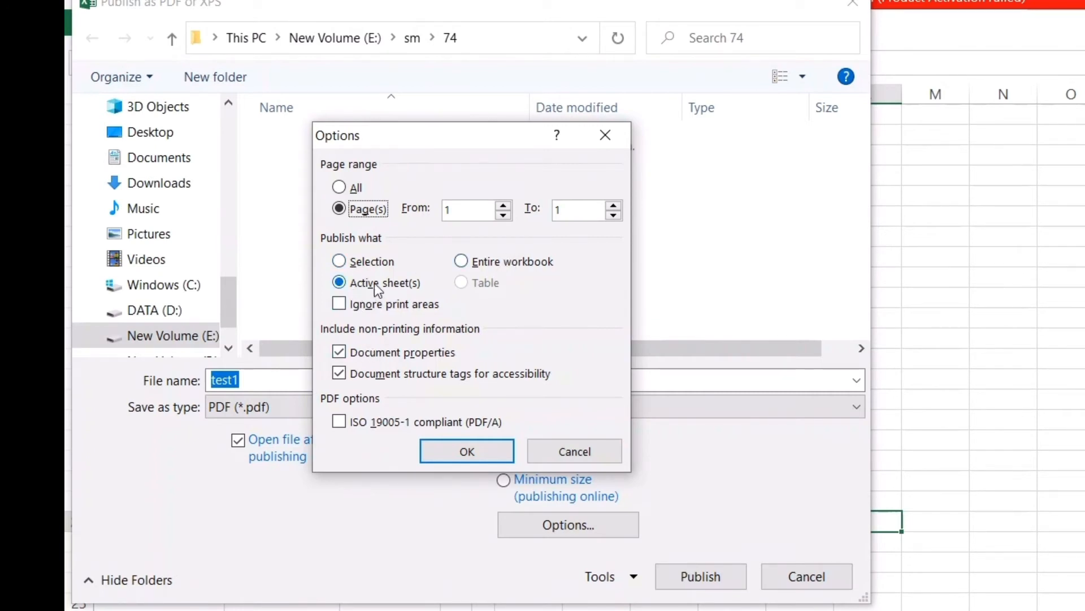
{"action": "left_click", "coordinate": [340, 186]}
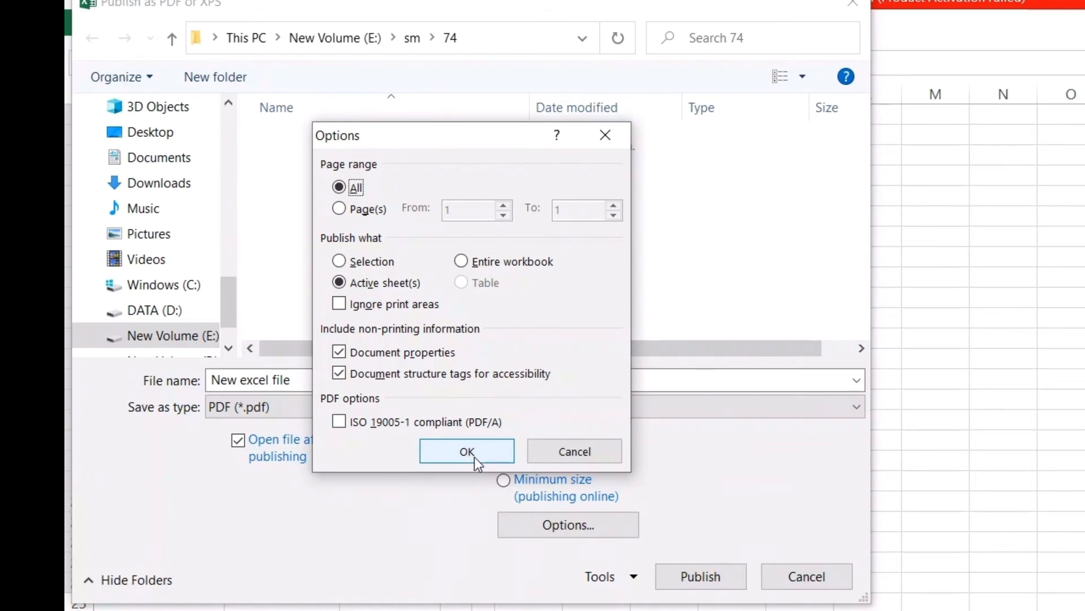
{"action": "left_click", "coordinate": [467, 451]}
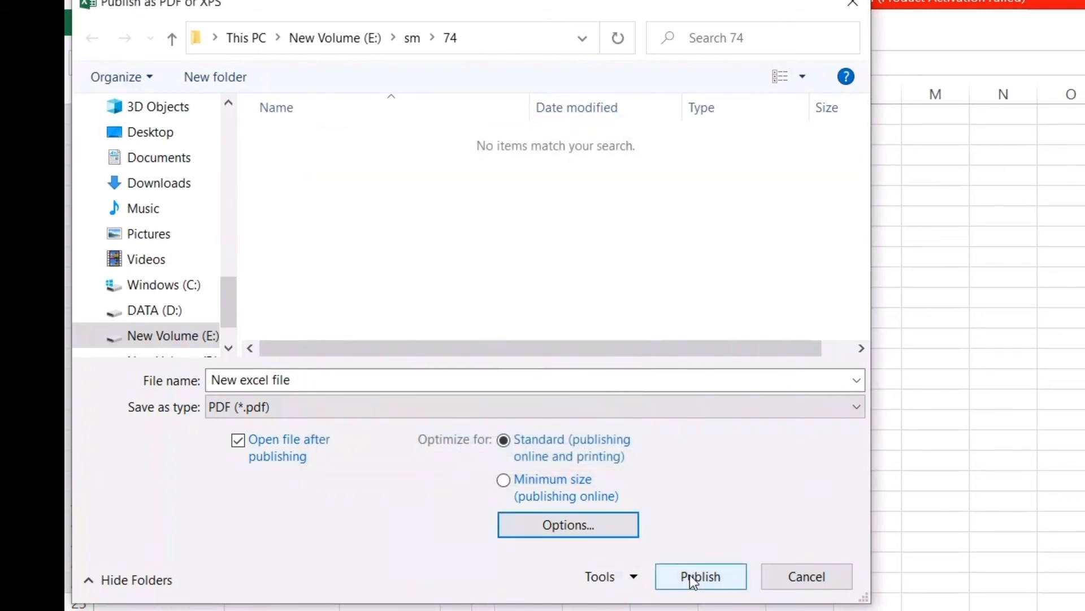
- Publish the sheet as 'New excel file.pdf' so it opens in Acrobat Reader
{"action": "left_click", "coordinate": [699, 575]}
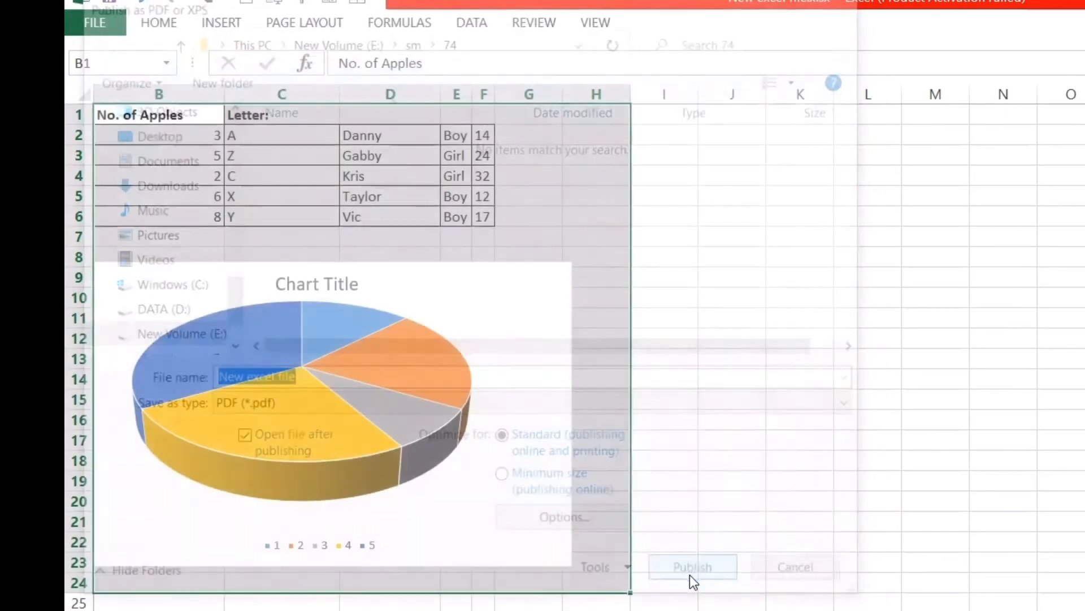
{"action": "left_click", "coordinate": [692, 567]}
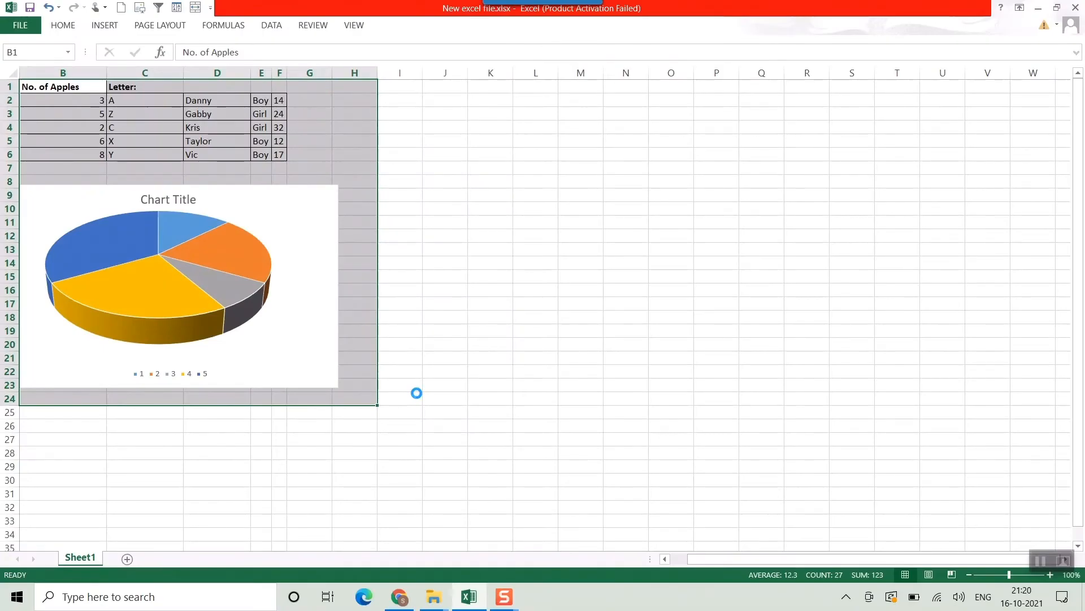
{"action": "left_click", "coordinate": [421, 394]}
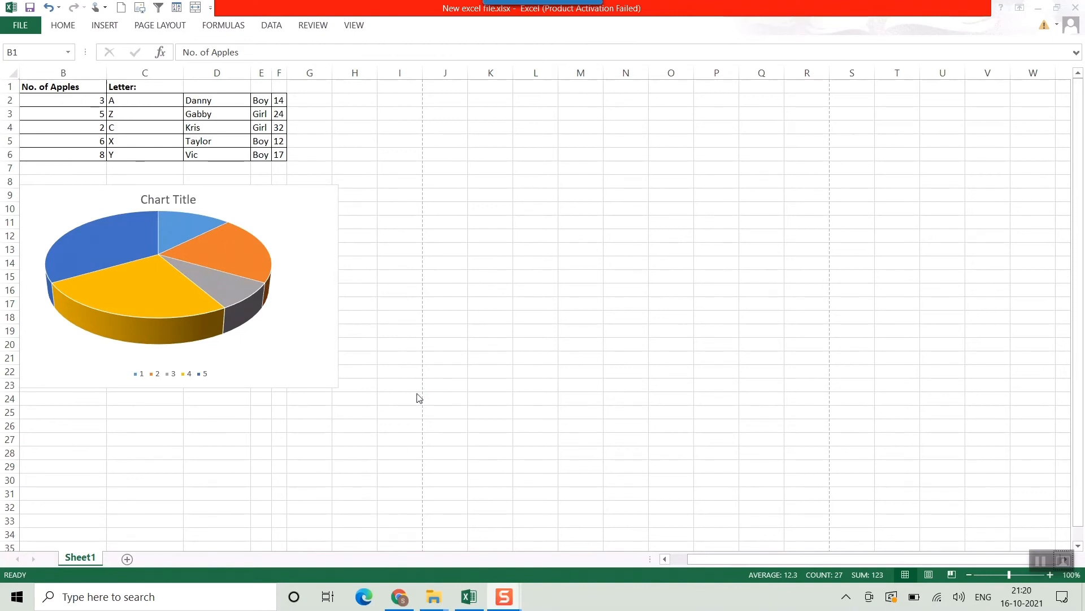
{"action": "left_click", "coordinate": [538, 596]}
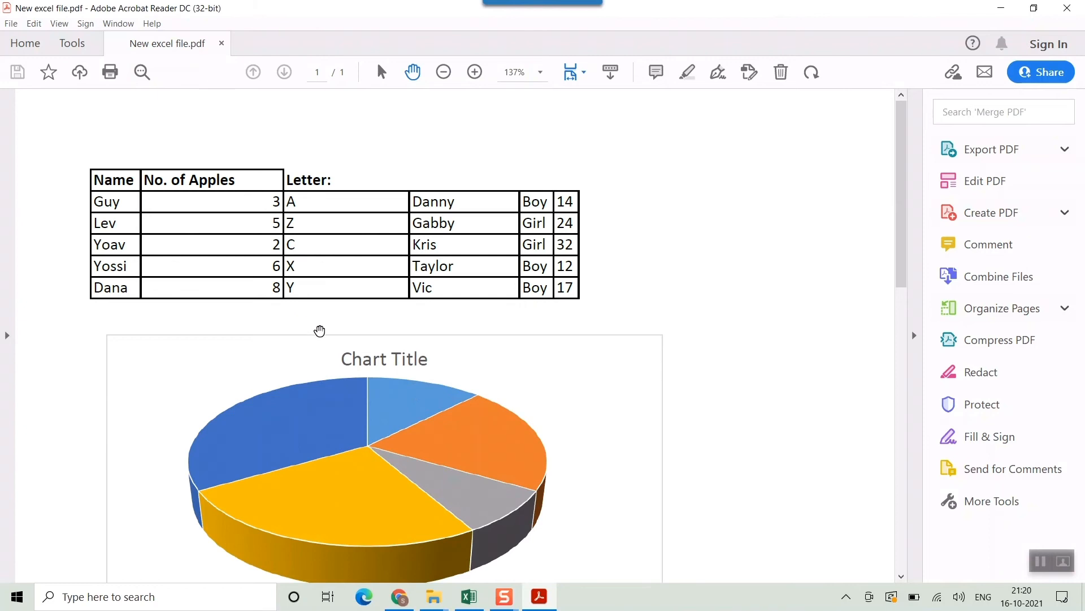
- Copy the header text Name, No. of Apples, Letter: from the PDF into Sheet3 cells A1–A3
{"action": "scroll", "scroll_direction": "down", "scroll_amount": 3}
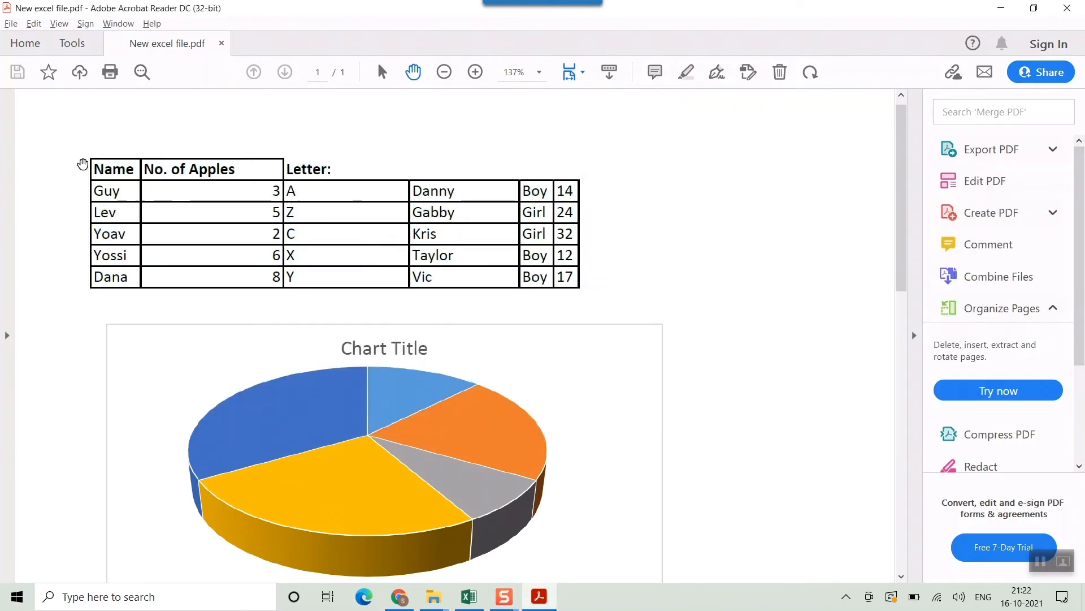
{"action": "double_click", "coordinate": [113, 169]}
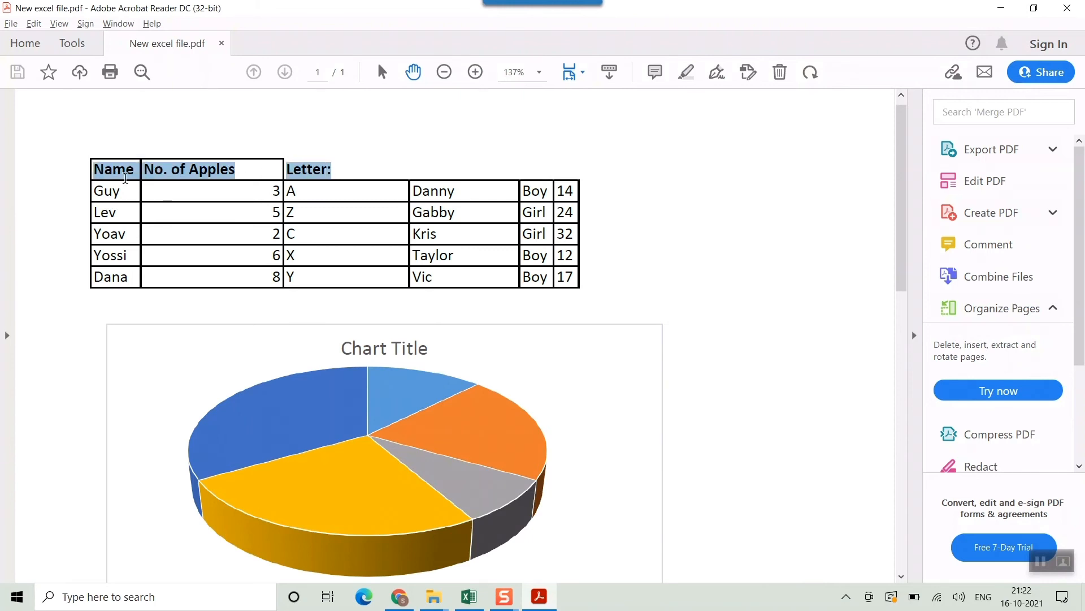
{"action": "left_click", "coordinate": [468, 596]}
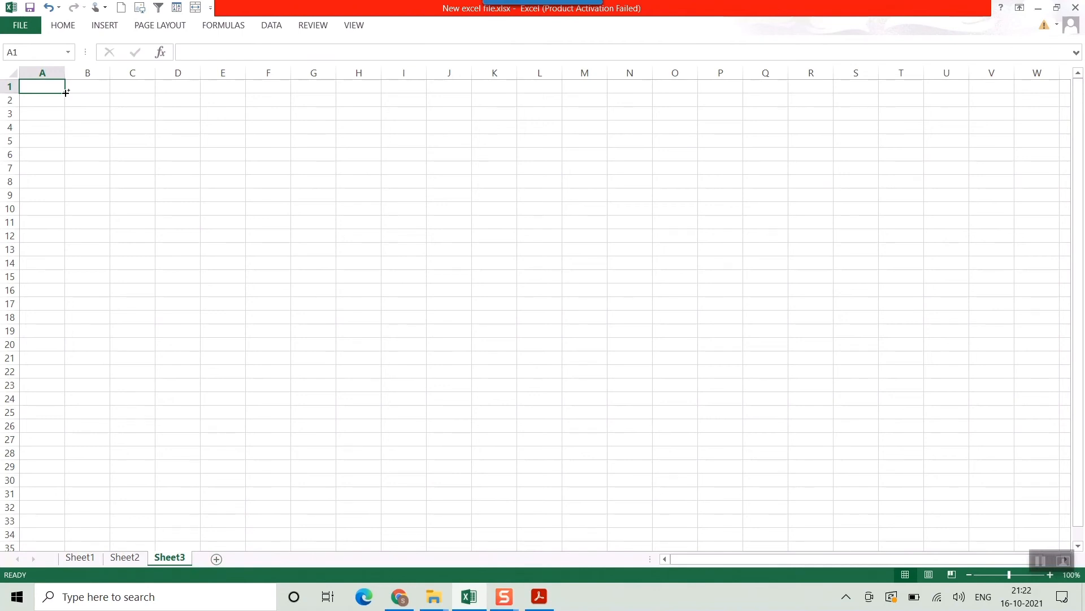
{"action": "key", "text": "ctrl+v"}
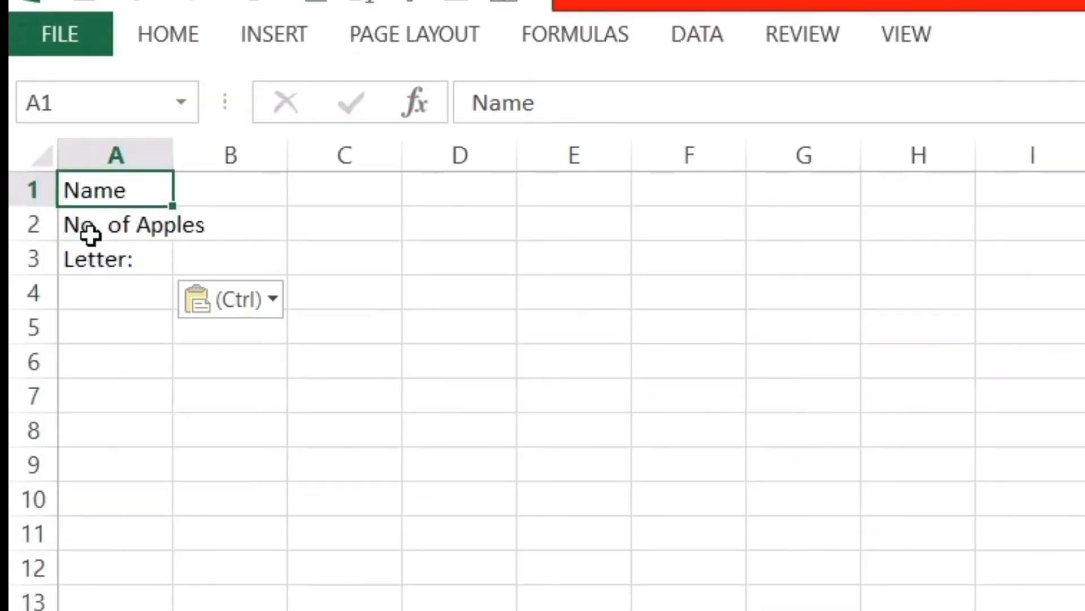